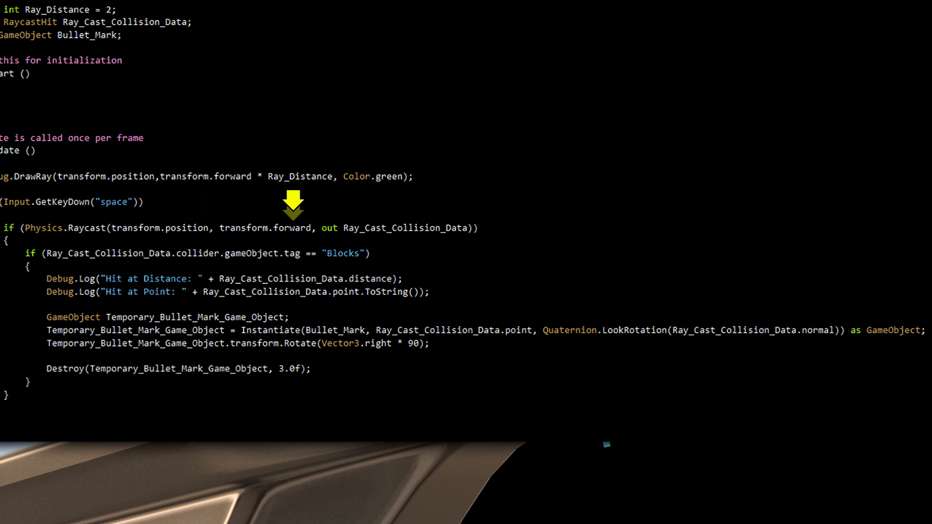
pyautogui.moveTo(312, 205)
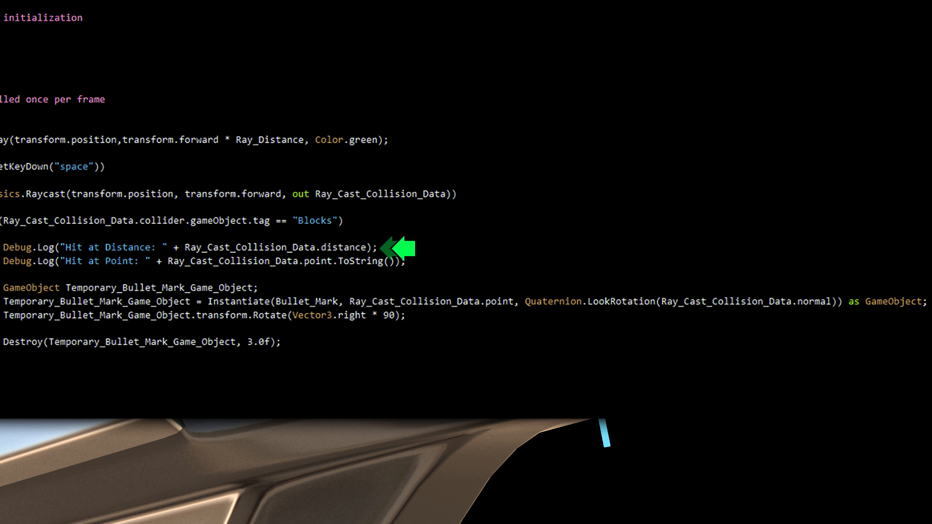
pyautogui.moveTo(425, 260)
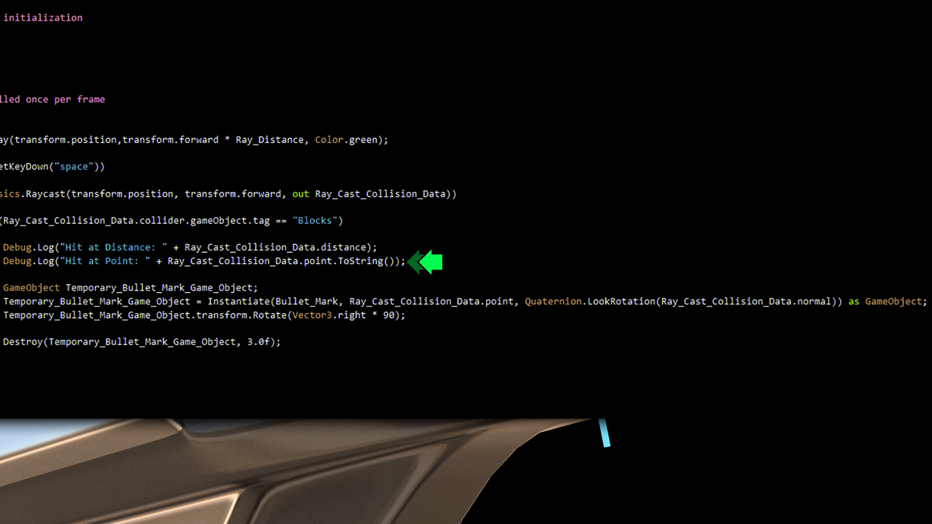